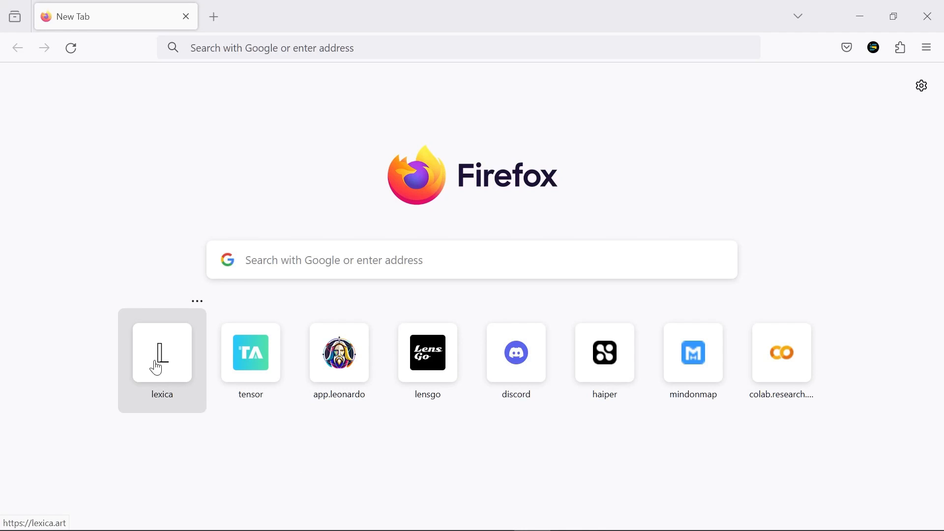
Step: Search Lexica for 'Pixar Style' and browse the 3D cartoon character results
{"action": "left_click", "coordinate": [161, 352]}
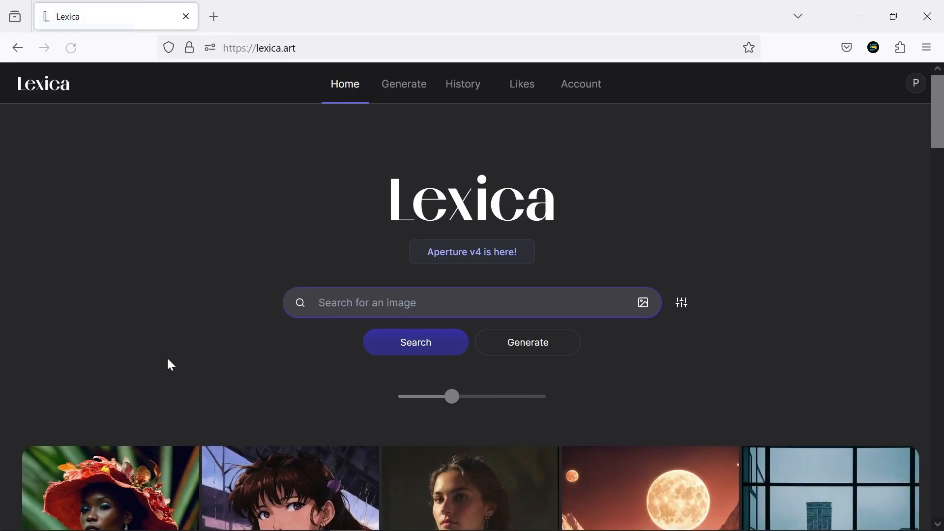
{"action": "scroll", "scroll_direction": "down", "scroll_amount": 3}
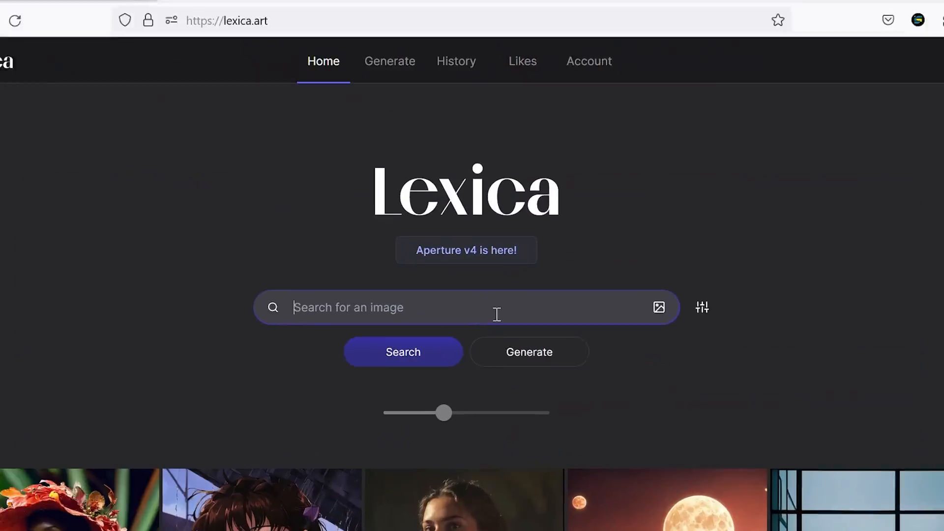
{"action": "type", "text": "Pixar Style"}
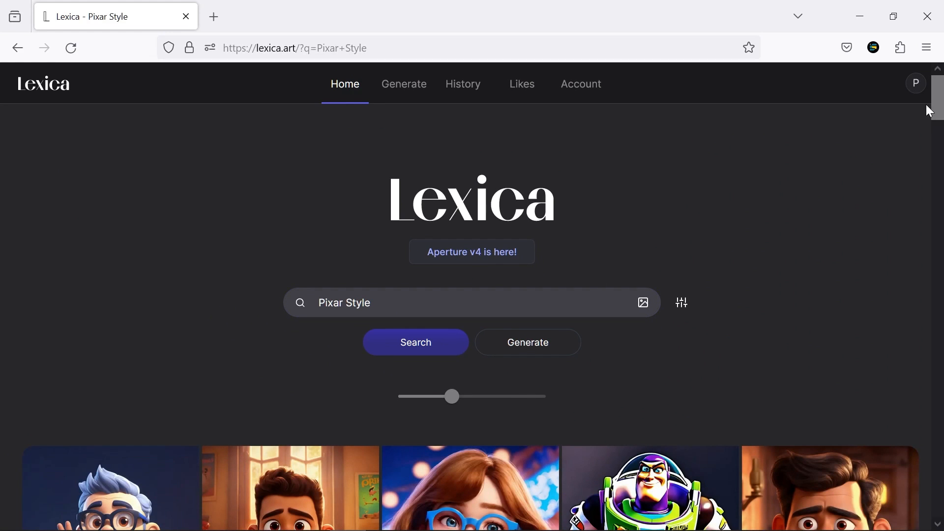
{"action": "scroll", "scroll_direction": "down", "scroll_amount": 3}
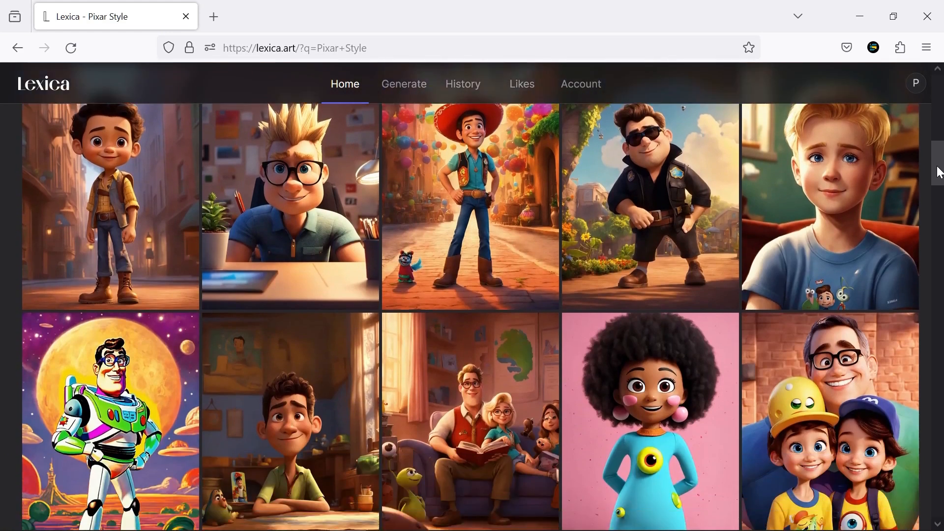
{"action": "scroll", "scroll_direction": "down", "scroll_amount": 3}
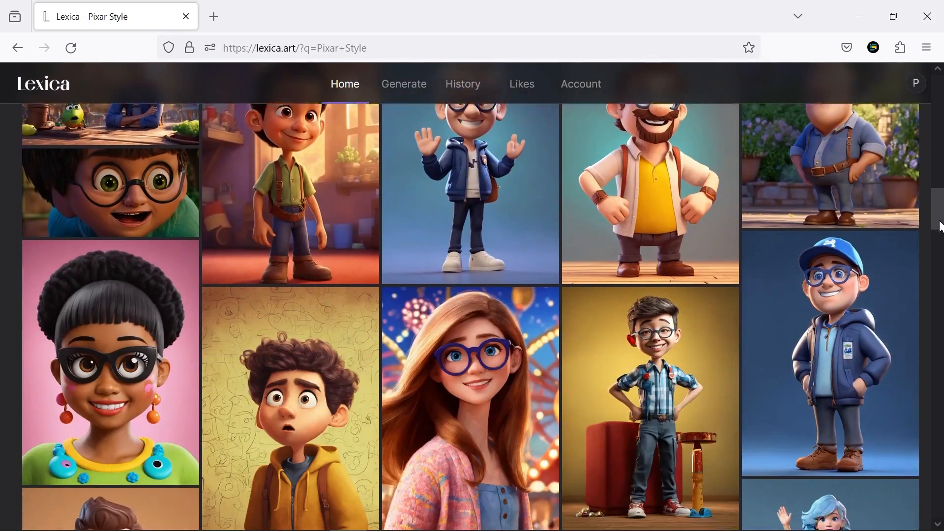
{"action": "scroll", "scroll_direction": "down", "scroll_amount": 3}
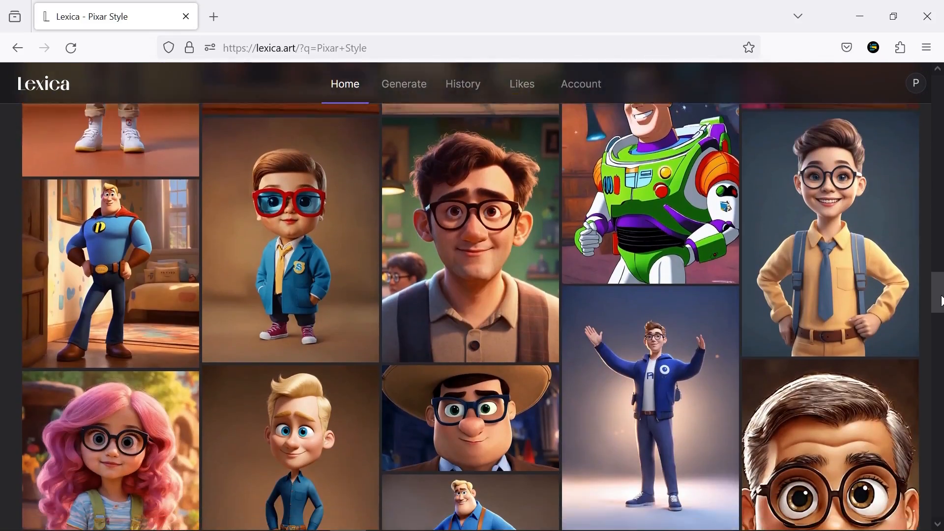
Step: Generate a Lexica image of a young girl with blue hair, green crop top and jean shorts
{"action": "left_click", "coordinate": [404, 83]}
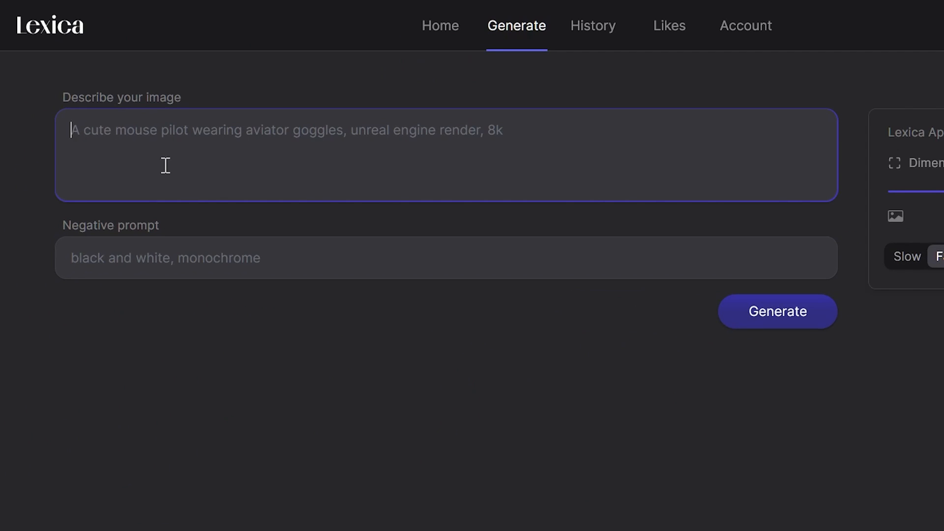
{"action": "type", "text": "a young girl, blue hair, blue eyes, smile, wearing a green crop top, blue jean shorts, green sneakers, white background, standing, hands up, tall, Pixar style"}
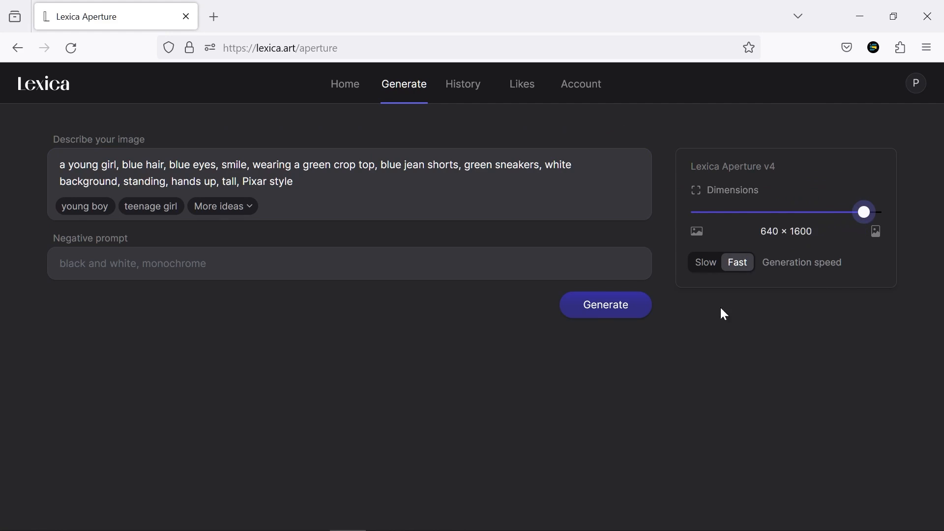
{"action": "left_click", "coordinate": [605, 304]}
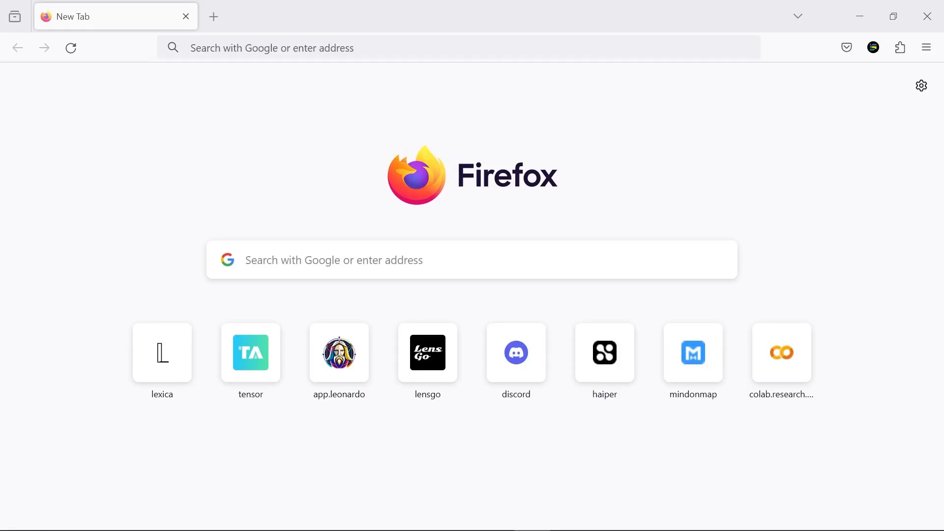
Step: Go to viggle.ai, join the beta and skip the Discord onboarding into the Viggle server
{"action": "type", "text": "v"}
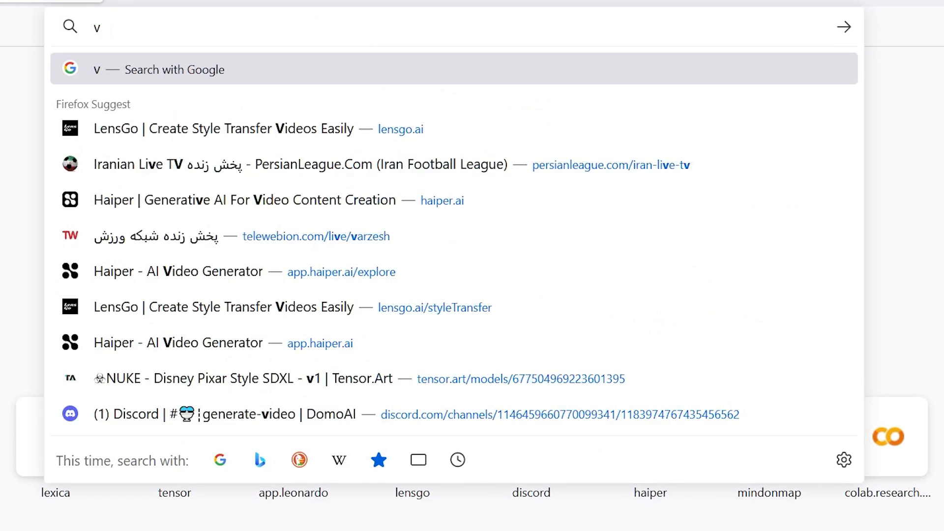
{"action": "type", "text": "iggle."}
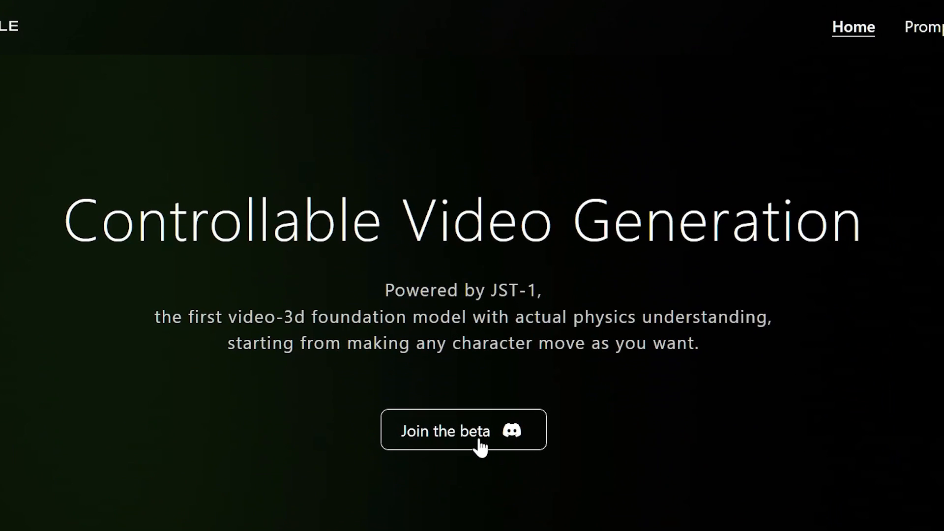
{"action": "left_click", "coordinate": [463, 430]}
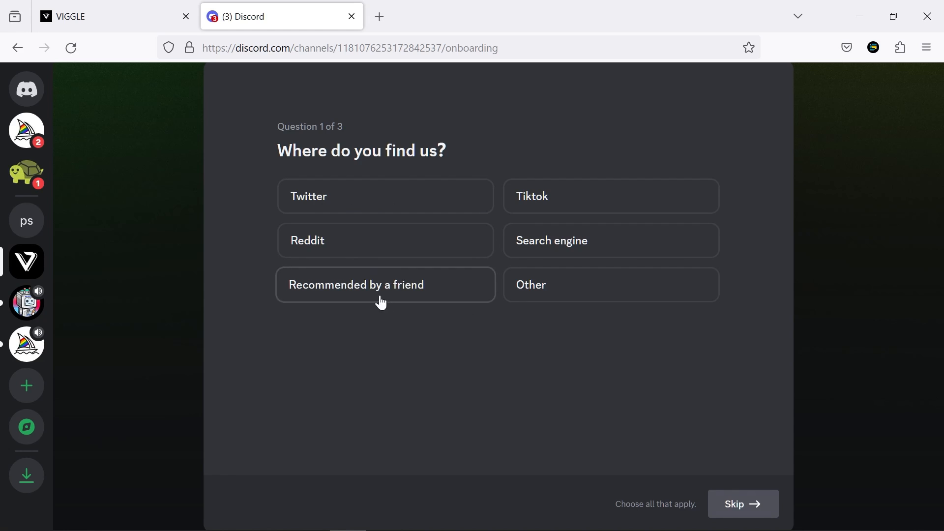
{"action": "left_click", "coordinate": [742, 503]}
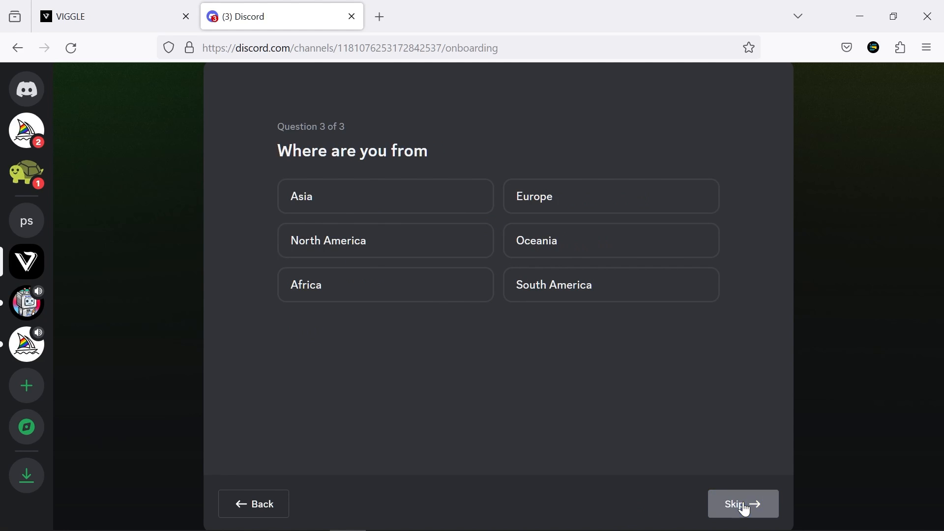
{"action": "left_click", "coordinate": [742, 503]}
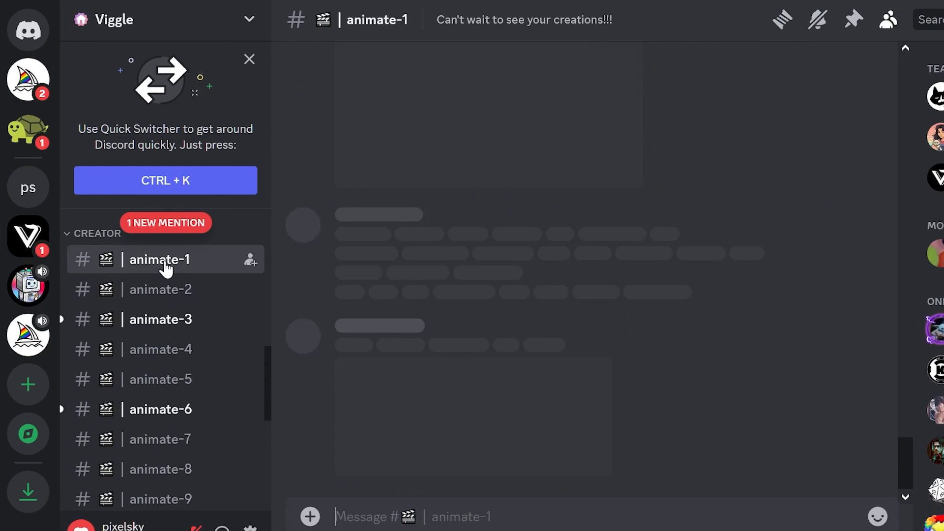
Step: Start a Viggle /animate command with a character image attached and a motion prompt
{"action": "type", "text": "/"}
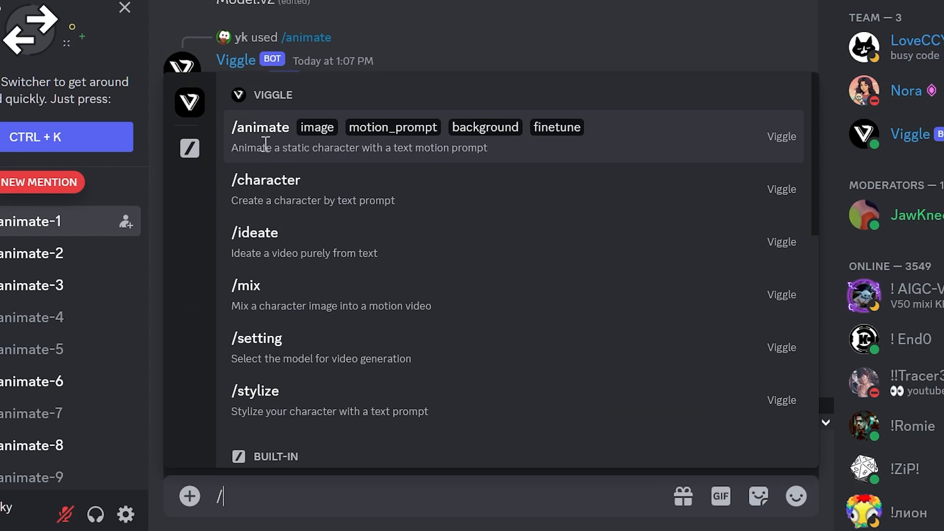
{"action": "left_click", "coordinate": [259, 127]}
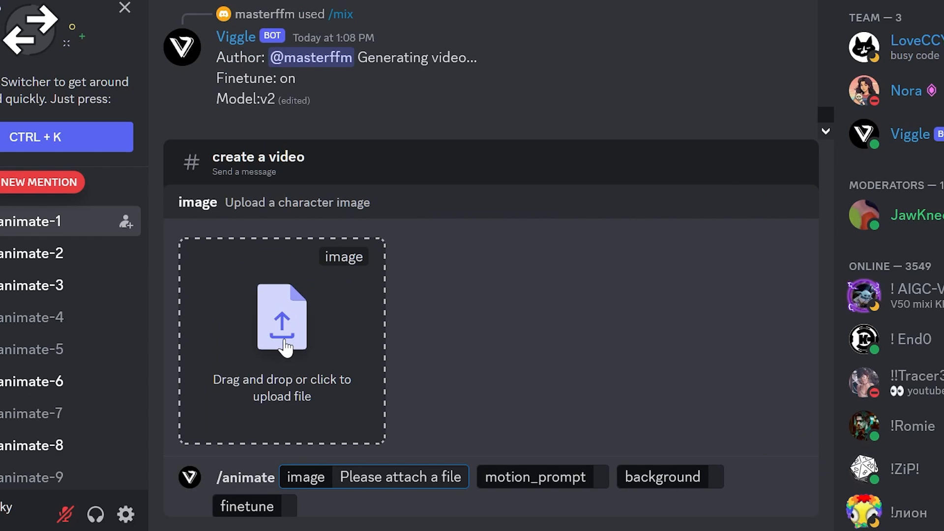
{"action": "left_click", "coordinate": [280, 319]}
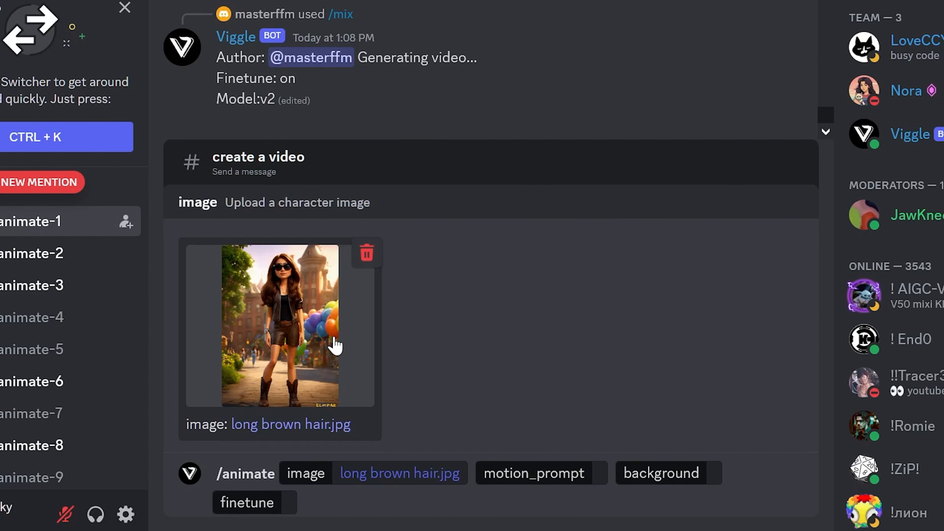
{"action": "left_click", "coordinate": [538, 473]}
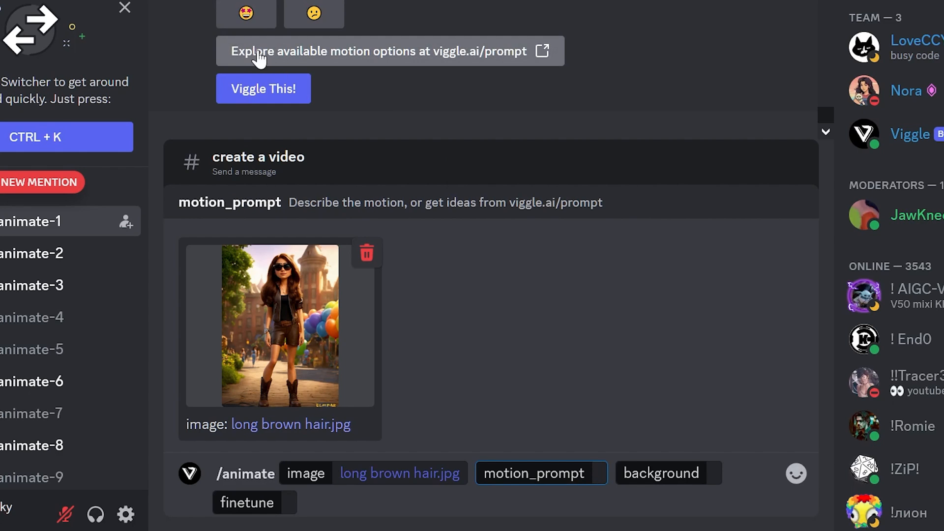
Step: Browse several pages of Viggle's motion prompt template gallery
{"action": "left_click", "coordinate": [391, 52]}
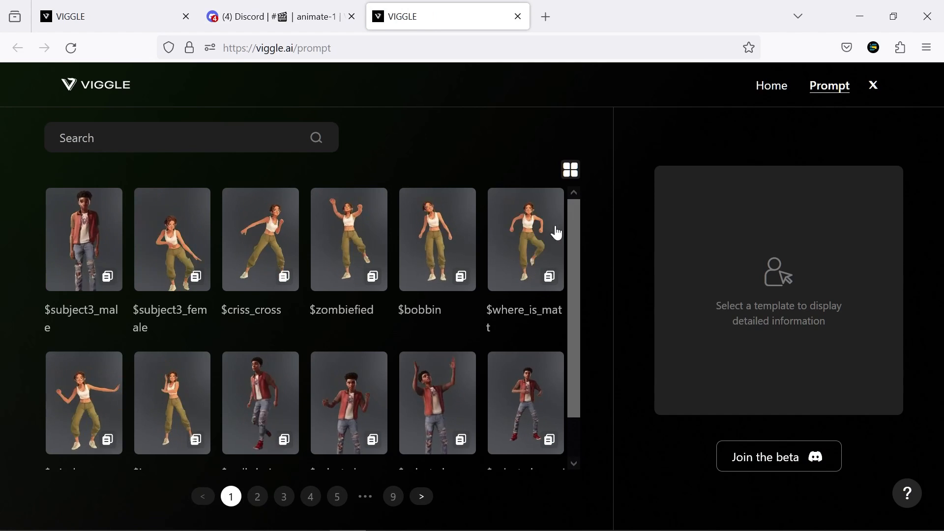
{"action": "left_click", "coordinate": [257, 495]}
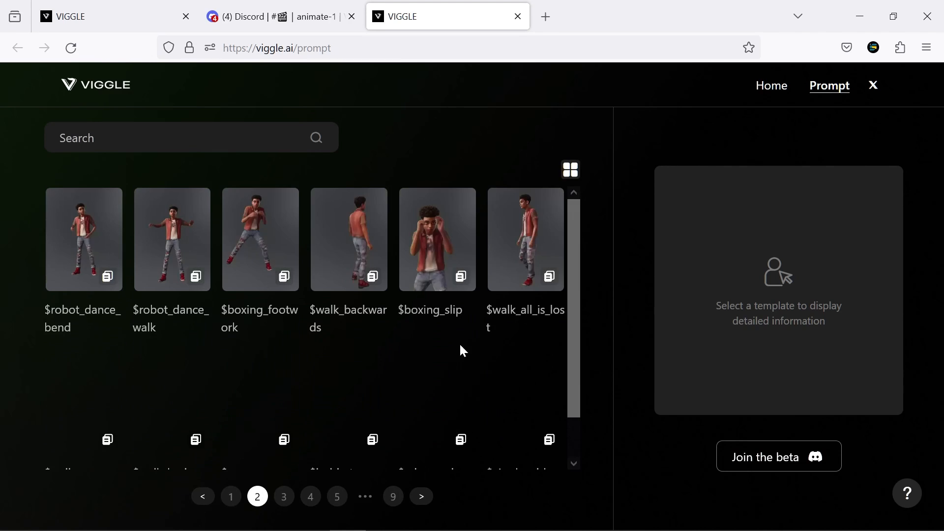
{"action": "left_click", "coordinate": [283, 495]}
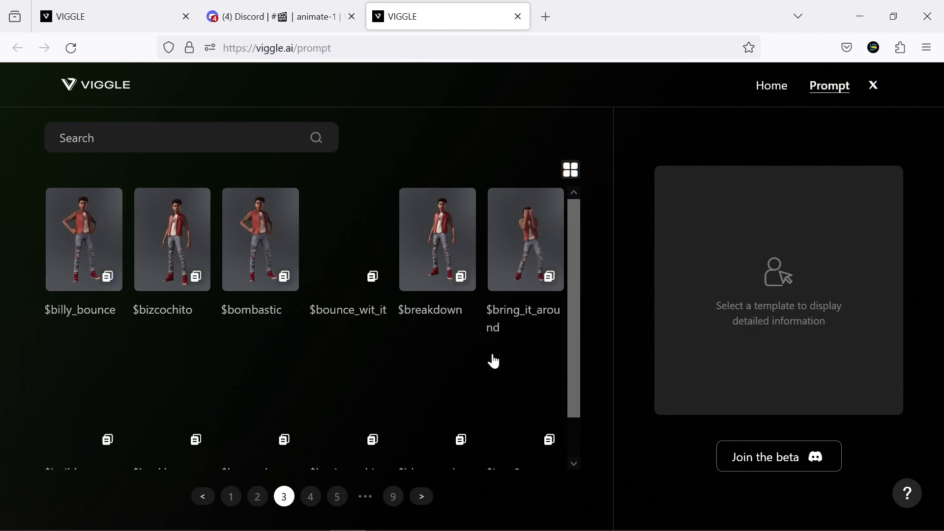
{"action": "left_click", "coordinate": [309, 497]}
{"action": "type", "text": "/"}
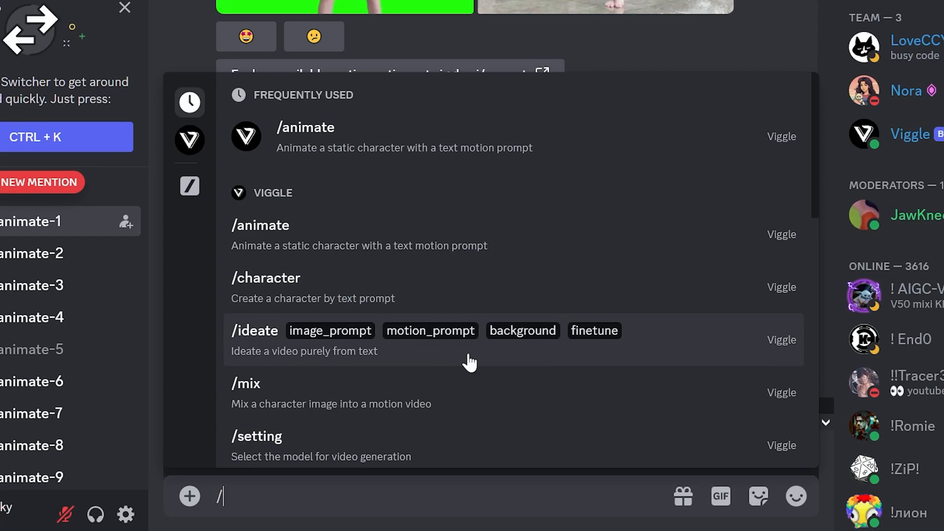
{"action": "mouse_move", "coordinate": [250, 402]}
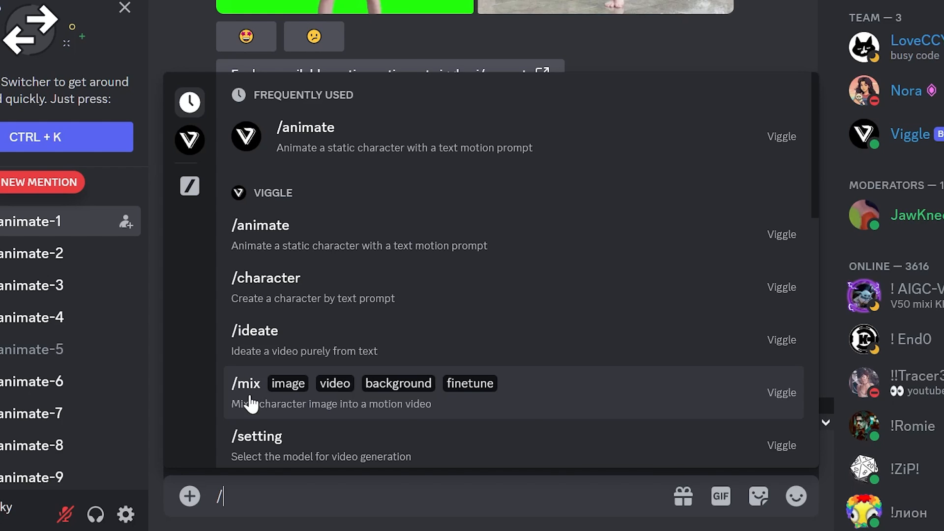
Step: Set up a Viggle /mix of the standing woman image and dance video with finetune on
{"action": "left_click", "coordinate": [246, 383]}
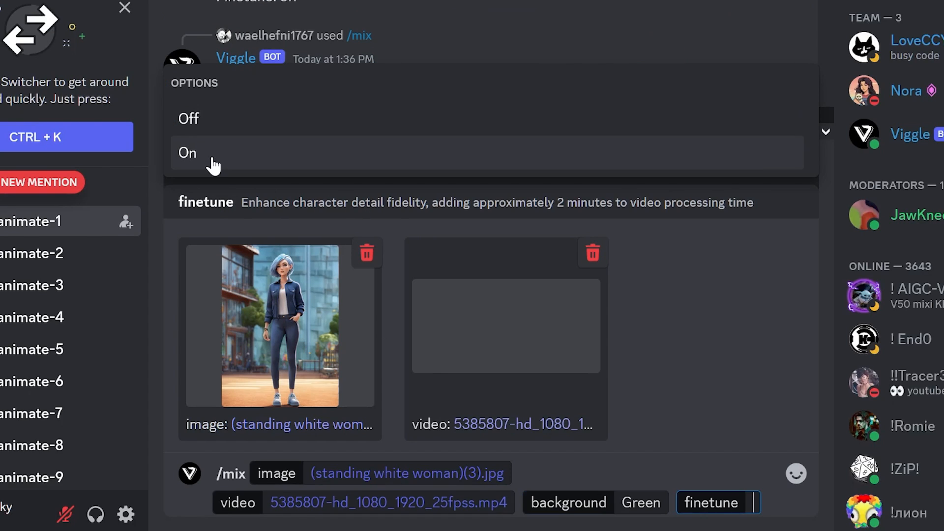
{"action": "left_click", "coordinate": [187, 152]}
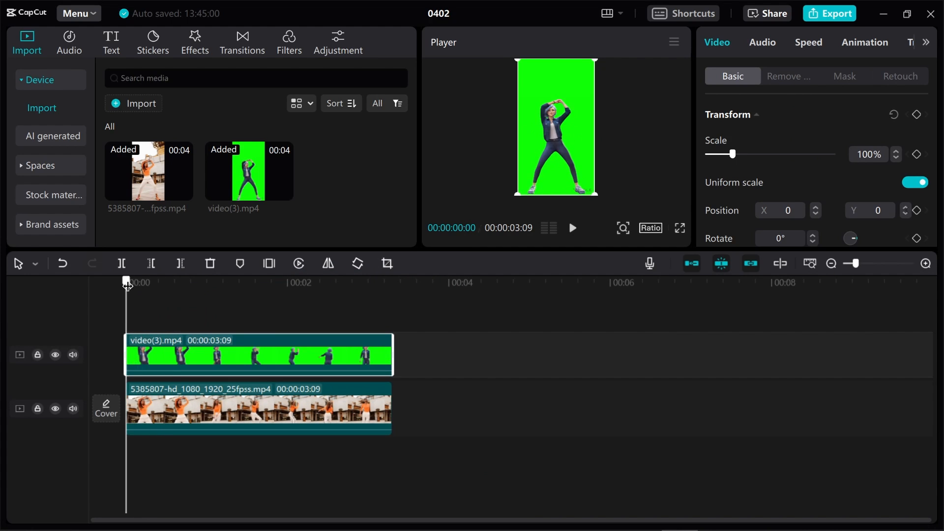
Step: Chroma-key the top clip by sampling its green background and adjusting intensity
{"action": "left_click", "coordinate": [789, 76]}
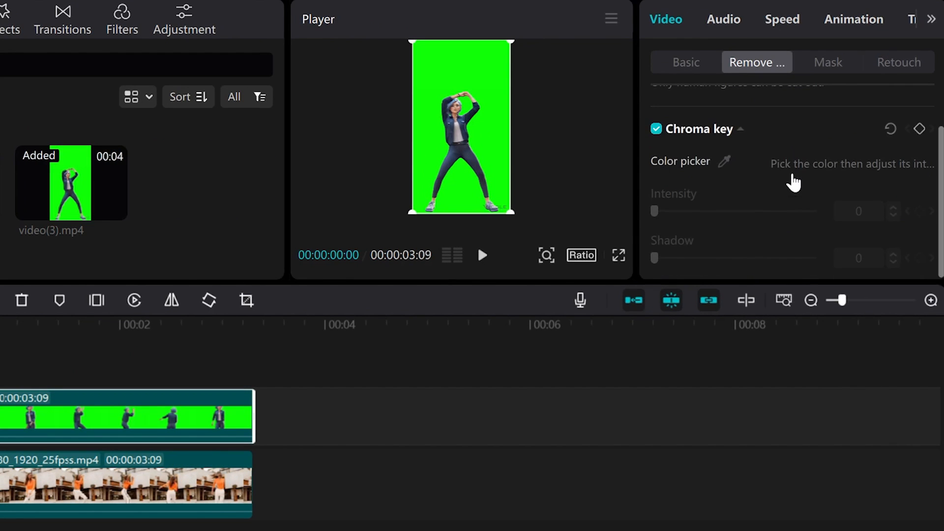
{"action": "left_click", "coordinate": [724, 160]}
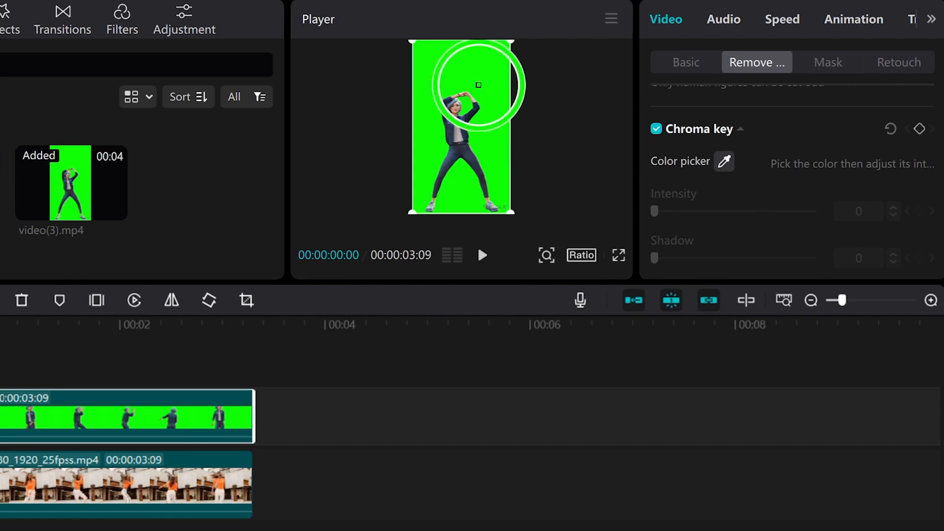
{"action": "left_click", "coordinate": [479, 85]}
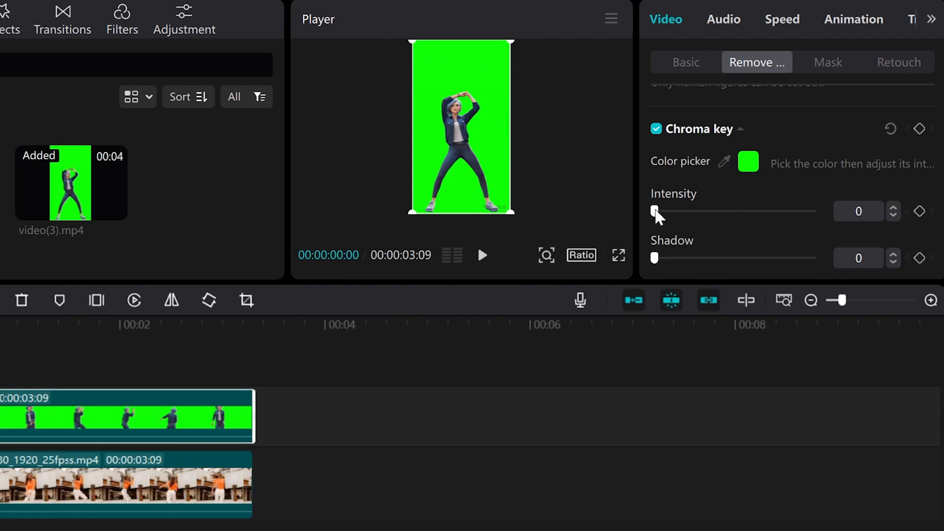
{"action": "left_click", "coordinate": [618, 256]}
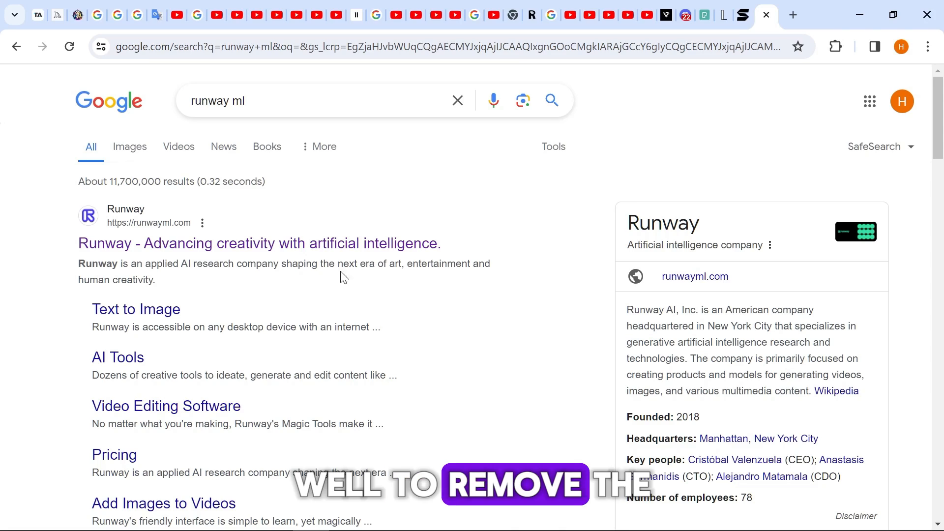
Step: Visit runwayml.com, then find and open Media.io's free AI object remover
{"action": "left_click", "coordinate": [258, 243]}
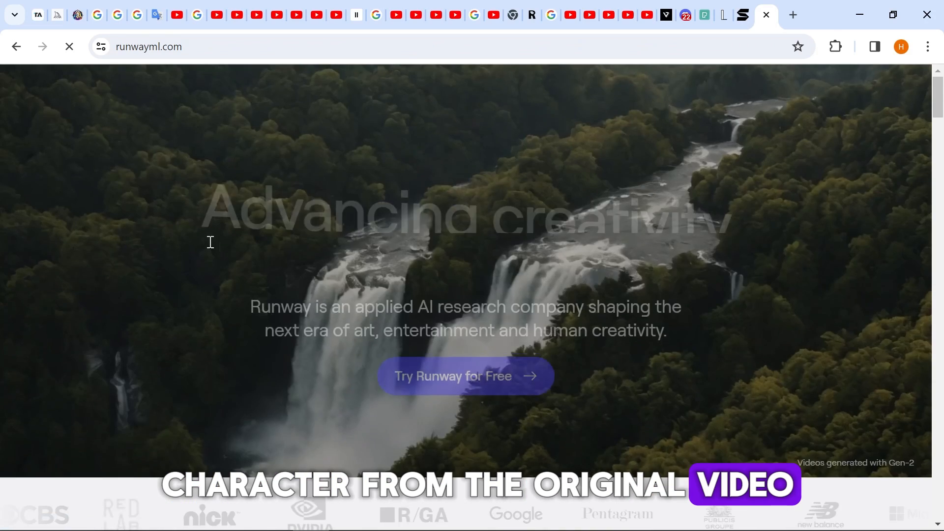
{"action": "left_click", "coordinate": [452, 375]}
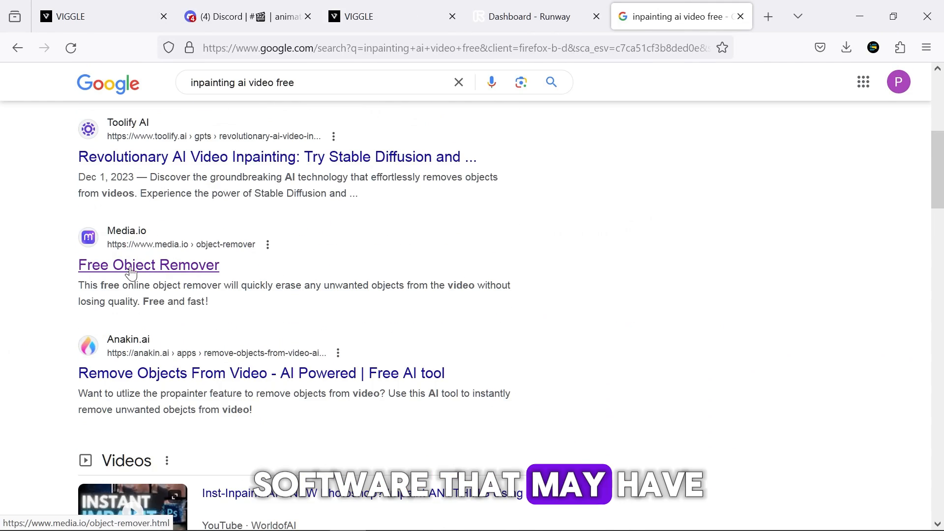
{"action": "left_click", "coordinate": [148, 265]}
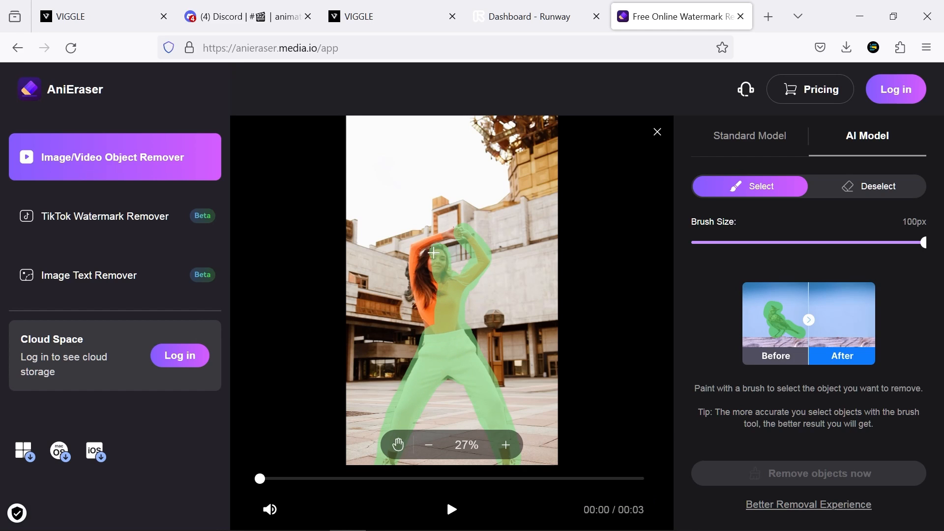
Step: Inpaint the dancer out in RunwayML, export the clip and preview the CapCut composite
{"action": "left_click", "coordinate": [525, 16]}
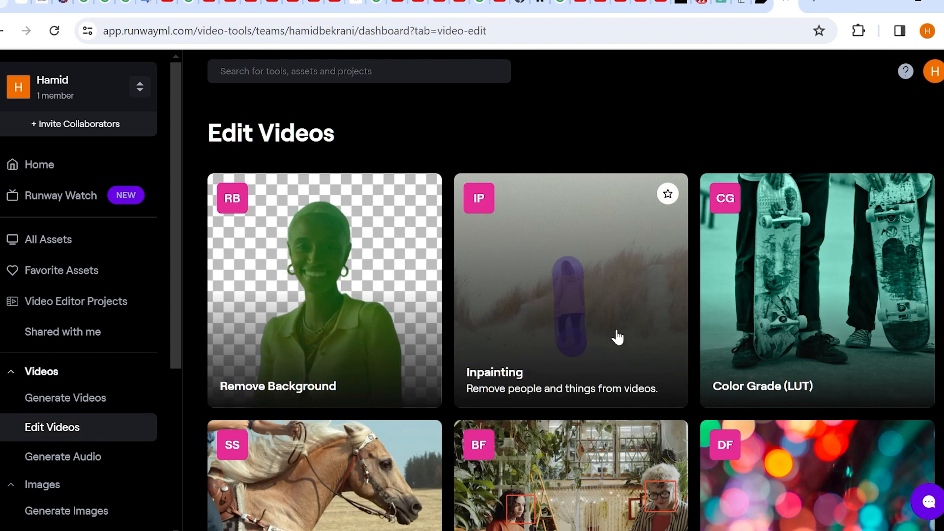
{"action": "left_click", "coordinate": [570, 290]}
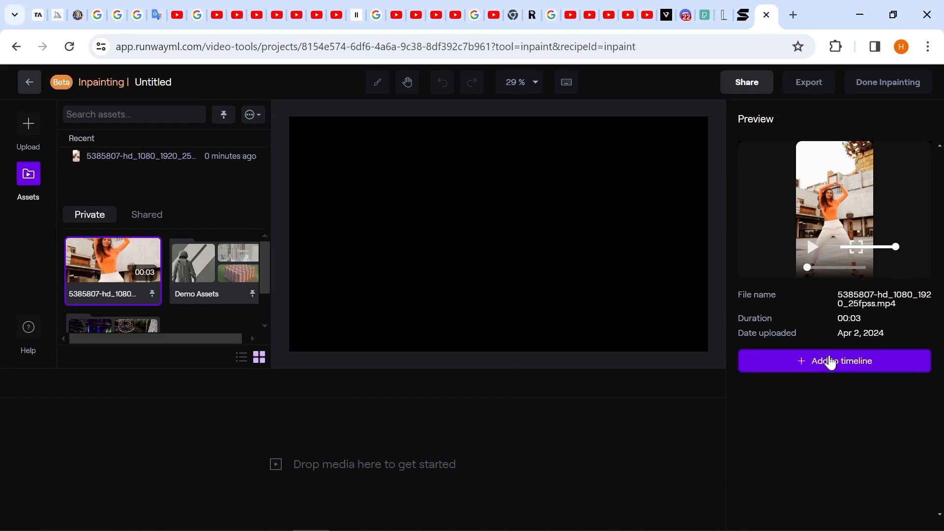
{"action": "left_click", "coordinate": [832, 361]}
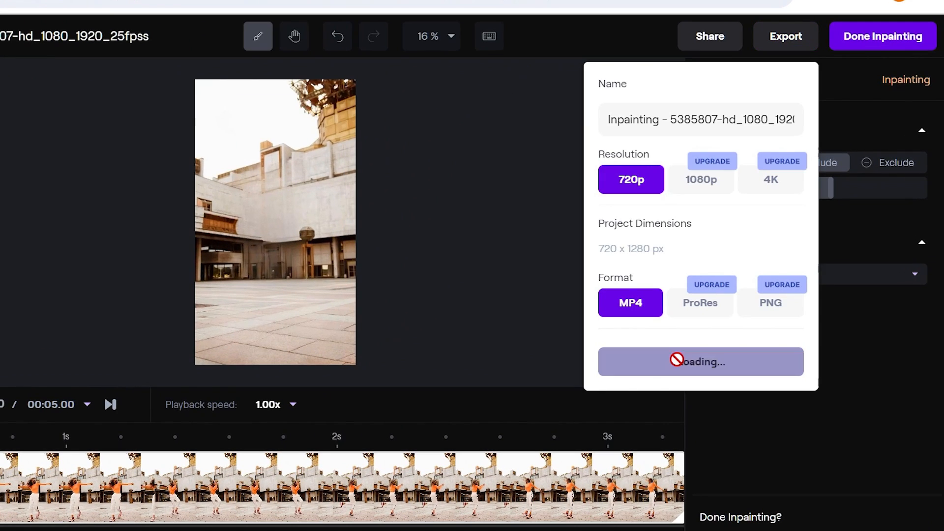
{"action": "left_click", "coordinate": [882, 36]}
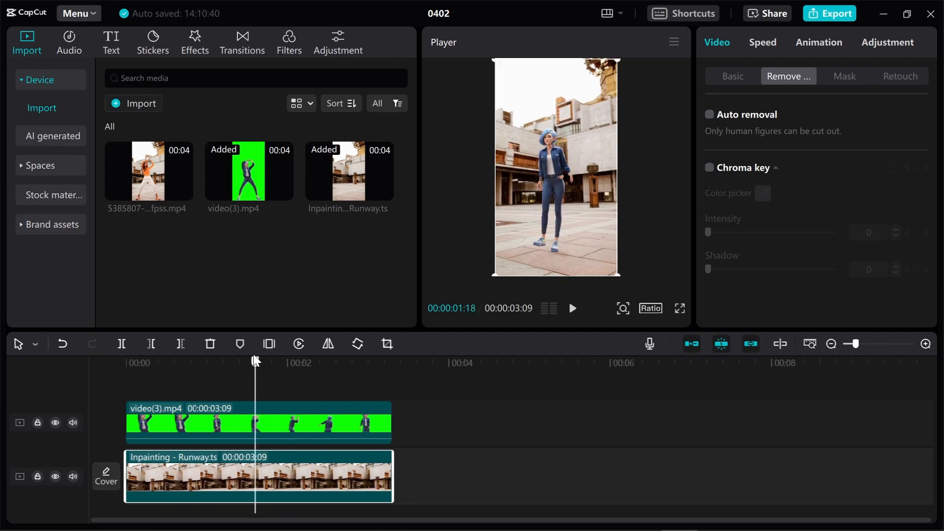
{"action": "left_click", "coordinate": [572, 307]}
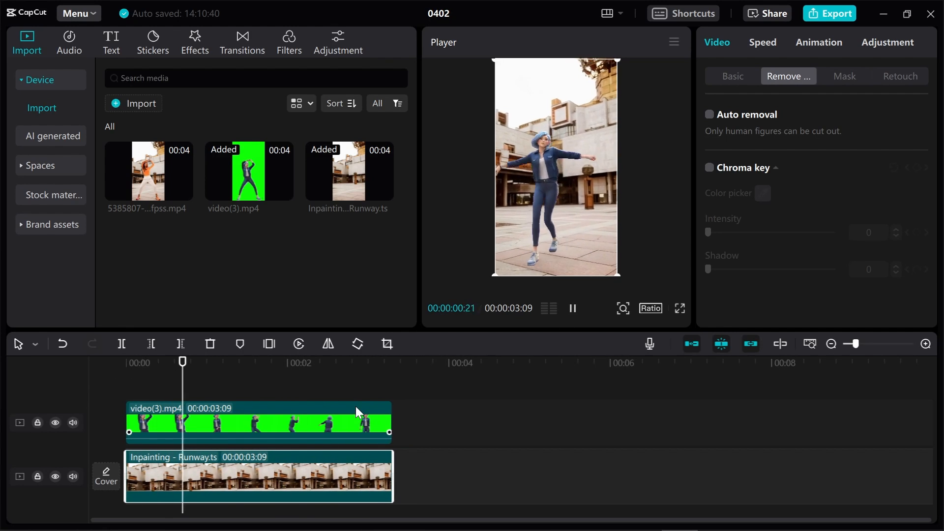